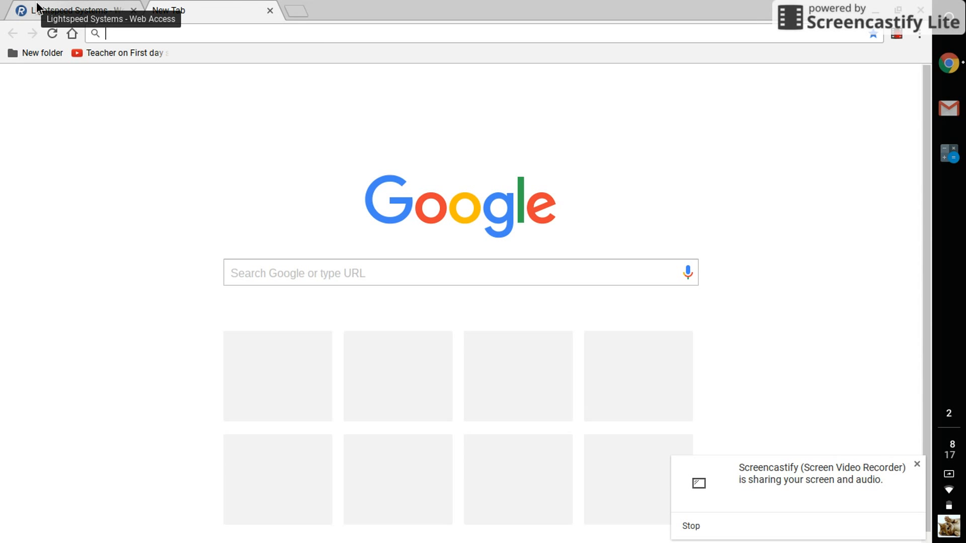
pyautogui.moveTo(402, 466)
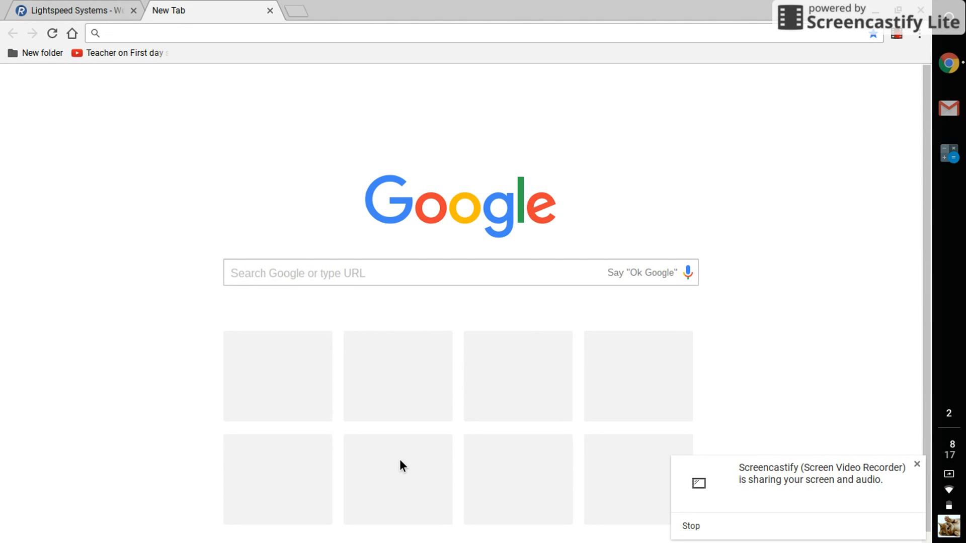
pyautogui.moveTo(330, 406)
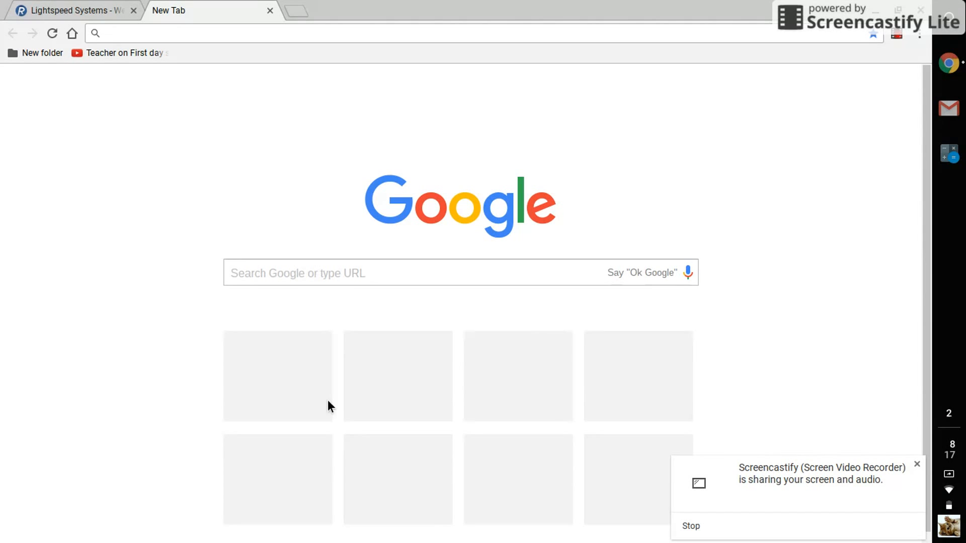
pyautogui.moveTo(255, 152)
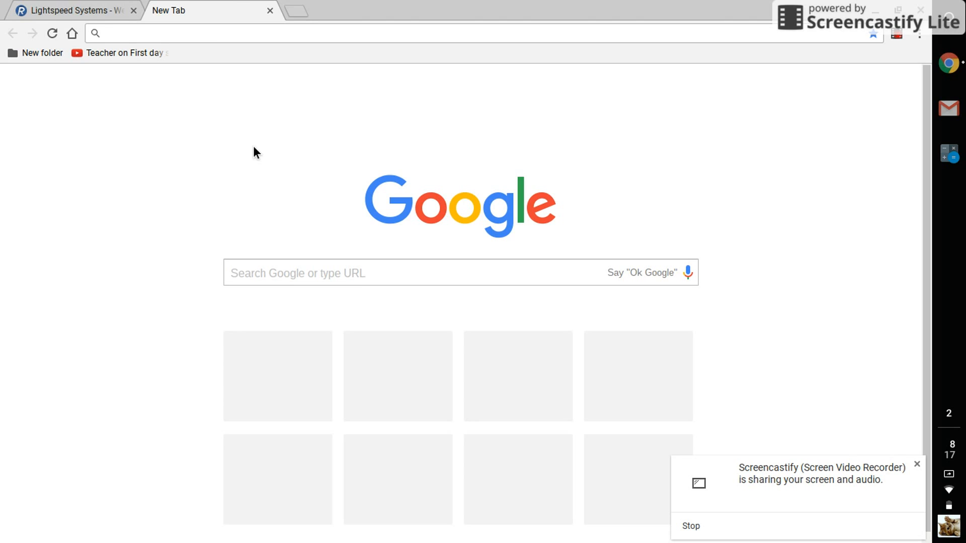
pyautogui.moveTo(270, 11)
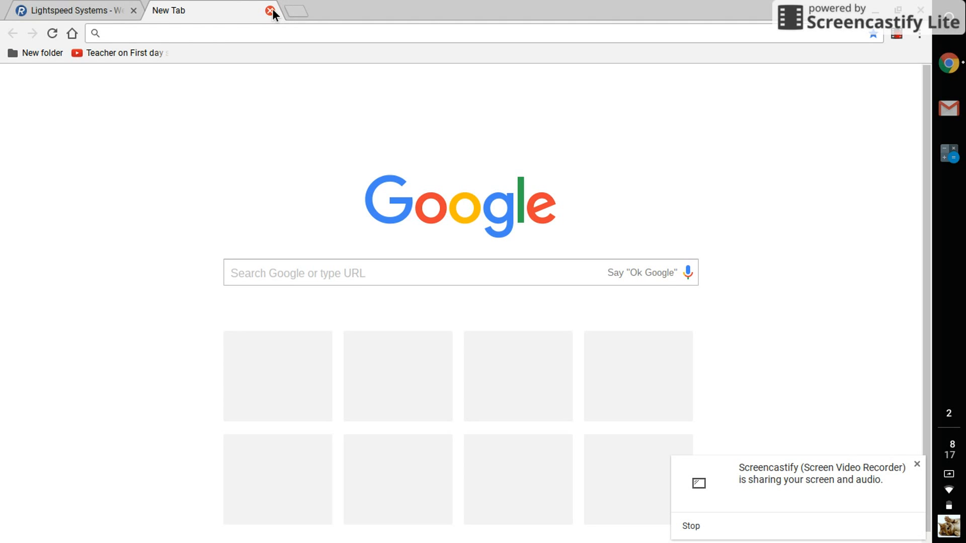
# - Close the empty new tab so only the facebook.com block page remains
pyautogui.click(270, 10)
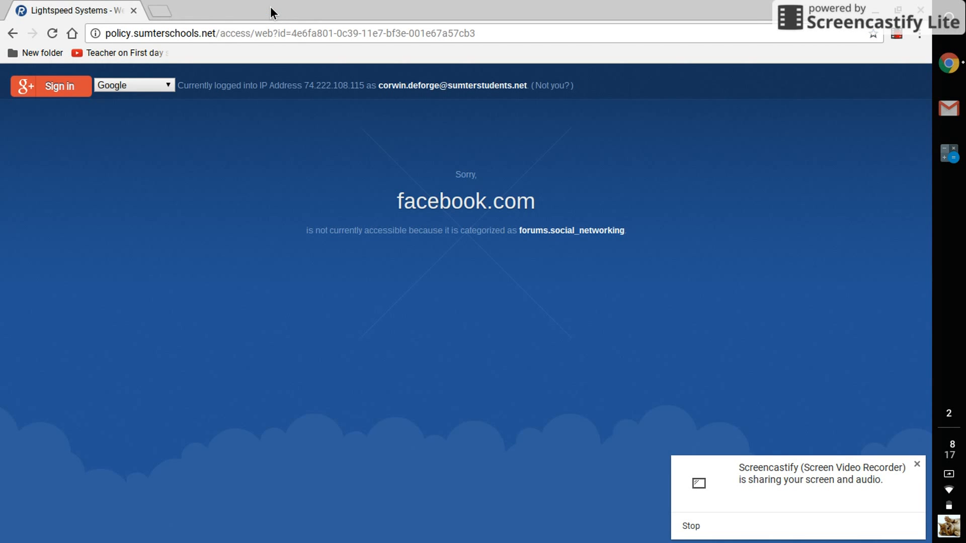
pyautogui.moveTo(584, 294)
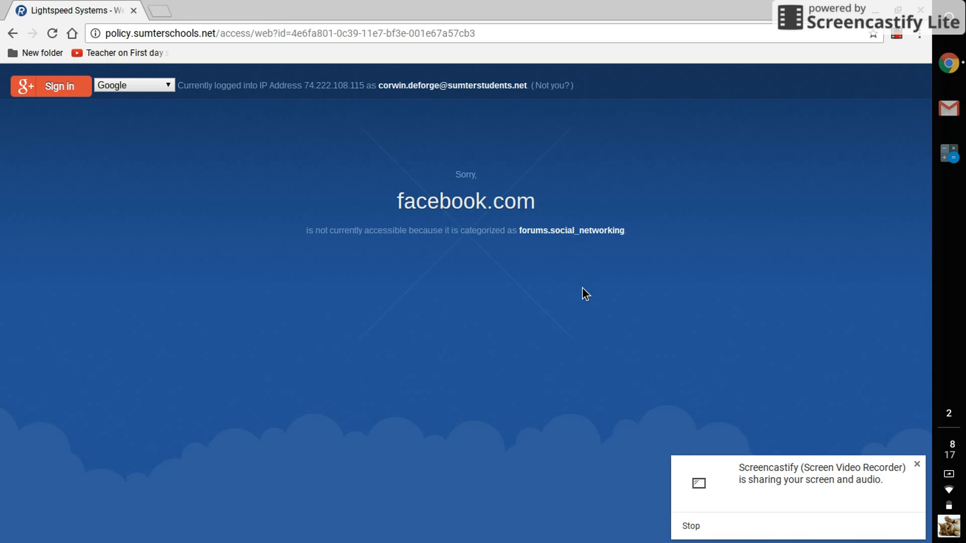
pyautogui.moveTo(828, 128)
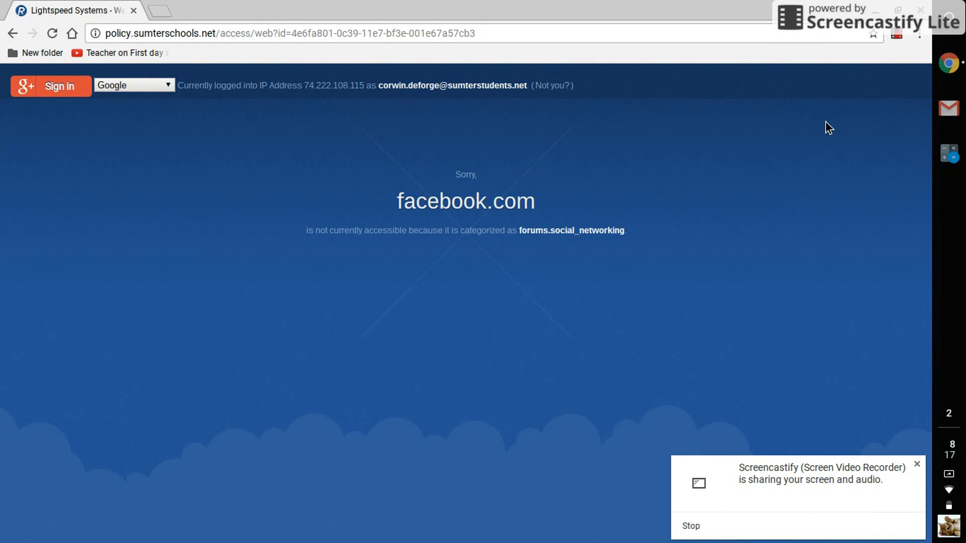
pyautogui.moveTo(919, 51)
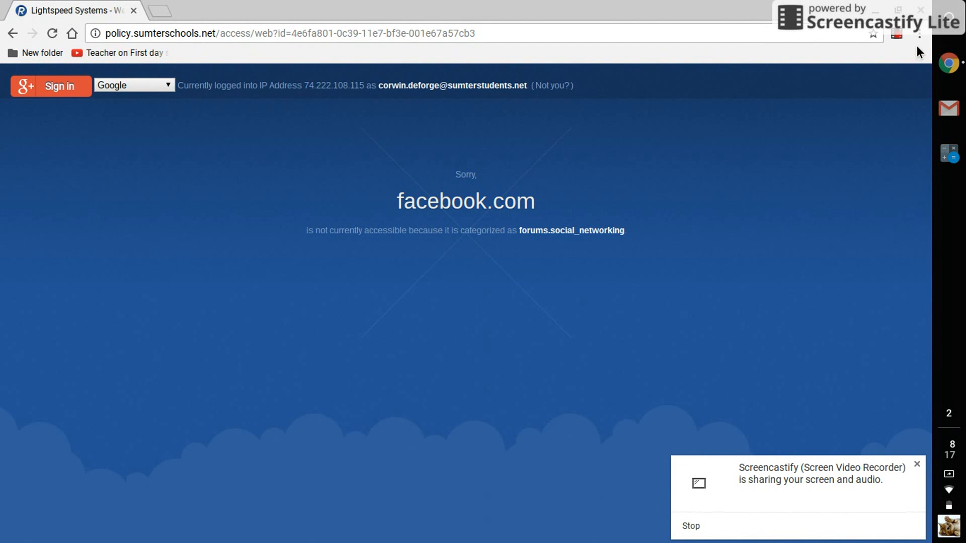
# - Reach the installed extensions page from the Chrome menu's More tools
pyautogui.click(918, 37)
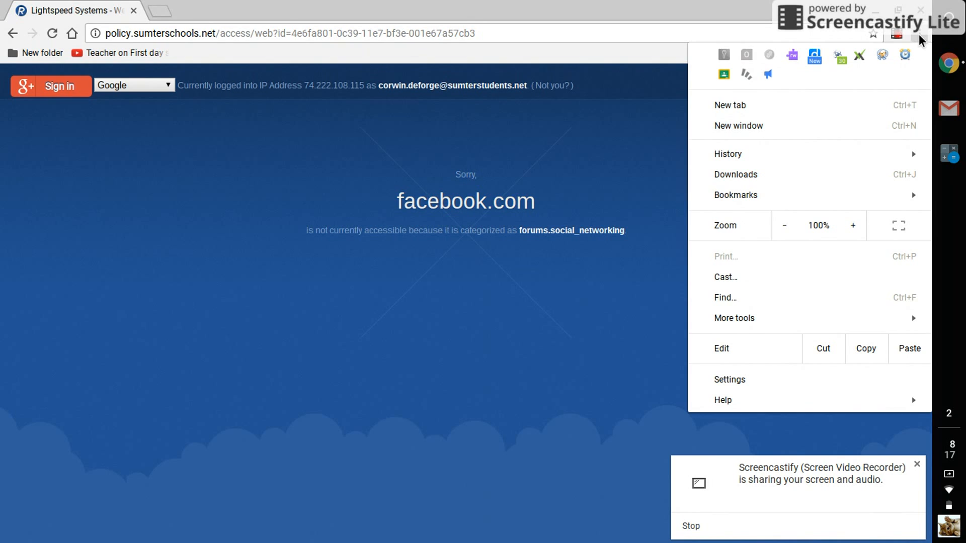
pyautogui.moveTo(751, 293)
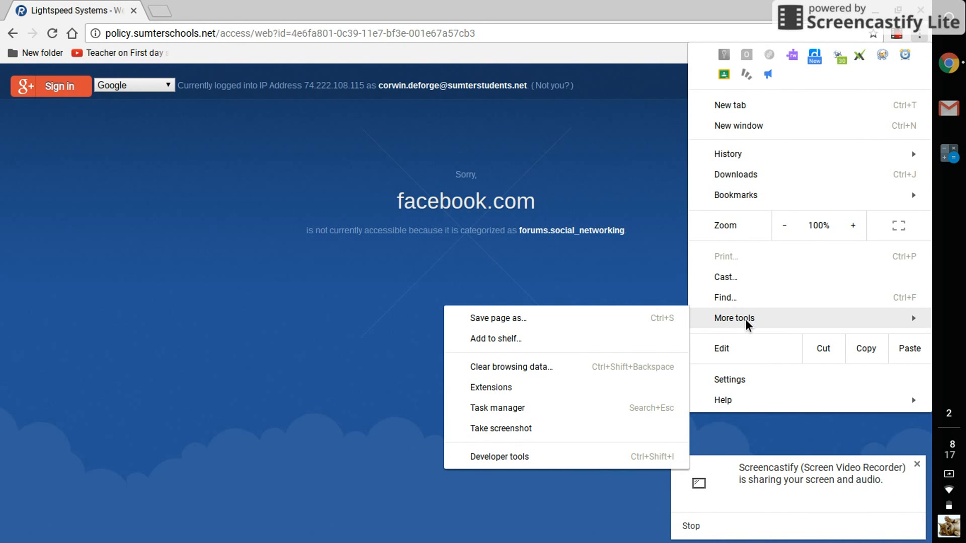
pyautogui.click(491, 386)
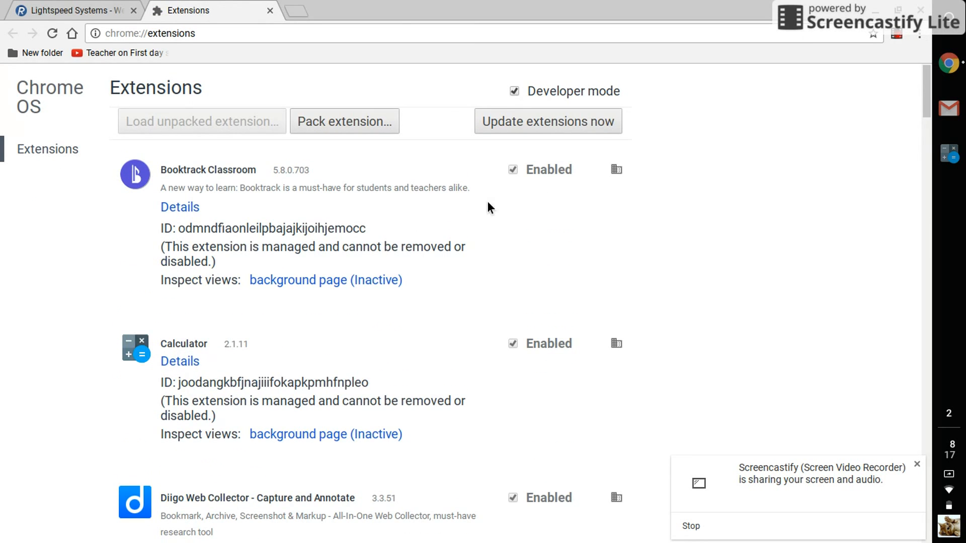
# - Inspect the Lightspeed Mobile Filter extension's background page in DevTools
pyautogui.scroll(-3)
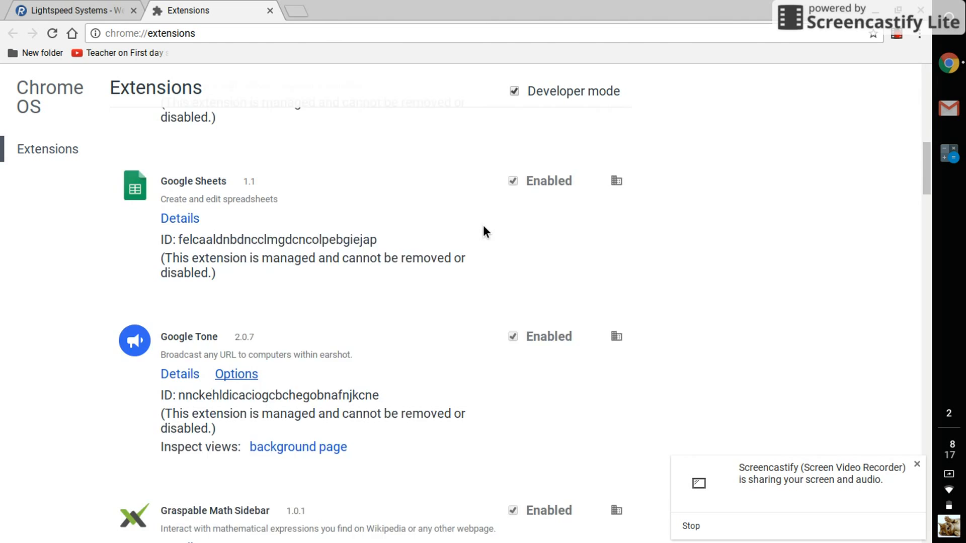
pyautogui.scroll(-3)
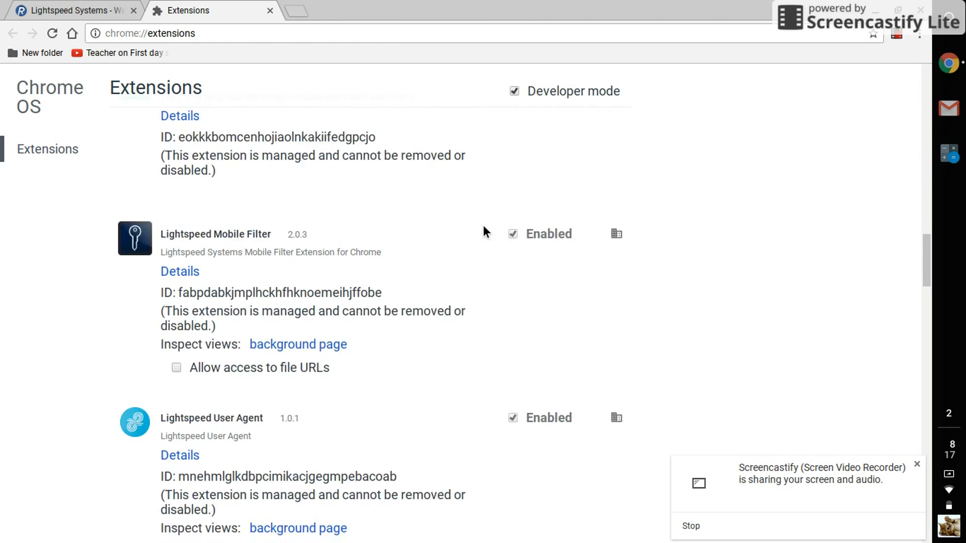
pyautogui.scroll(-3)
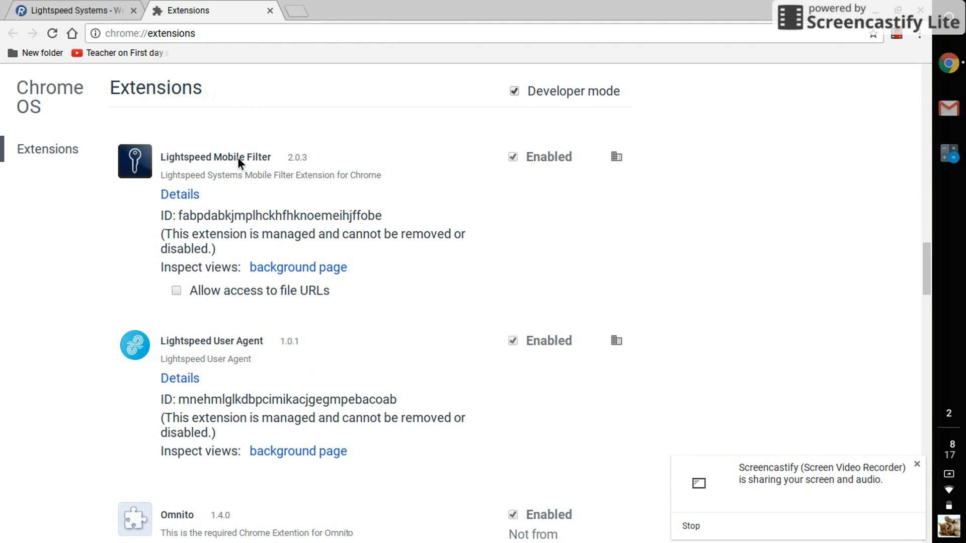
pyautogui.moveTo(298, 267)
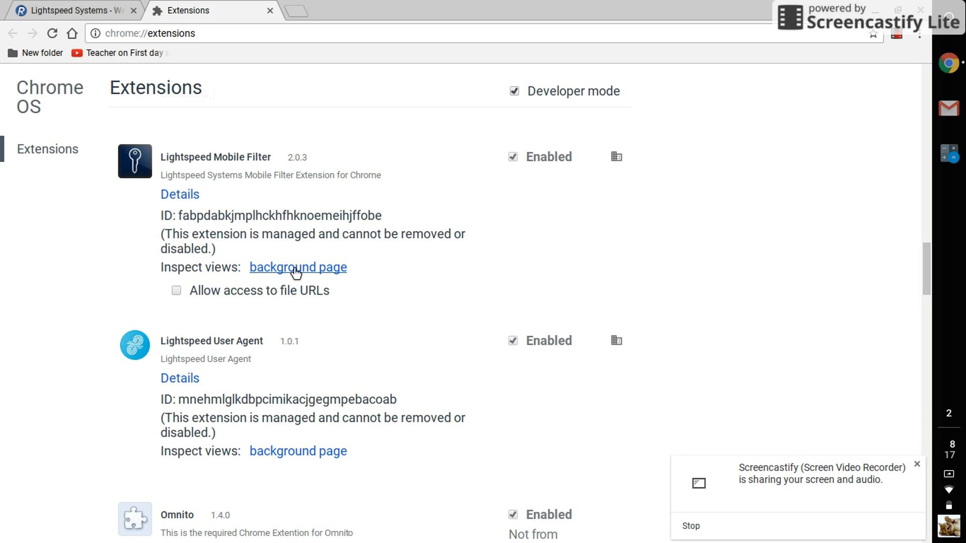
pyautogui.click(298, 266)
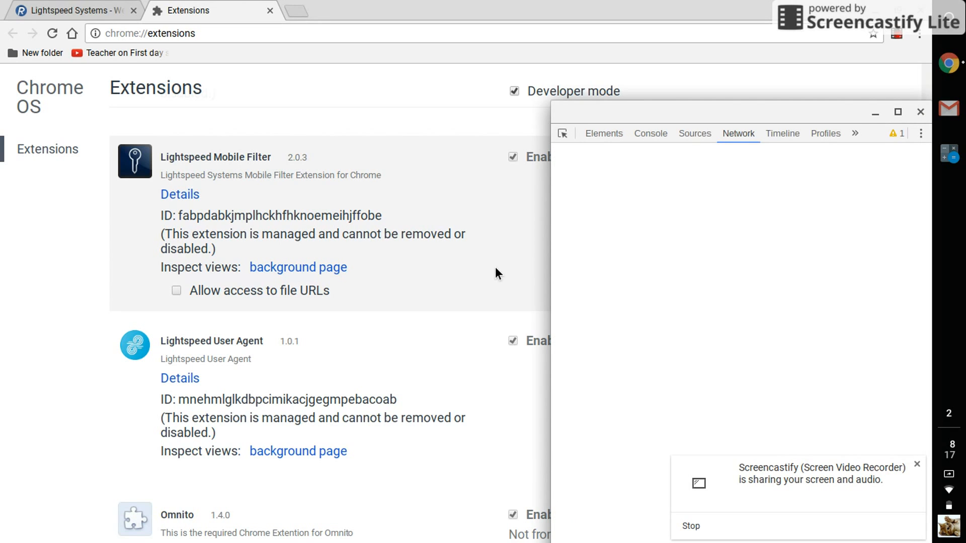
# - Set the extension's Network panel to Preserve log and Offline, then return to the block page
pyautogui.click(738, 133)
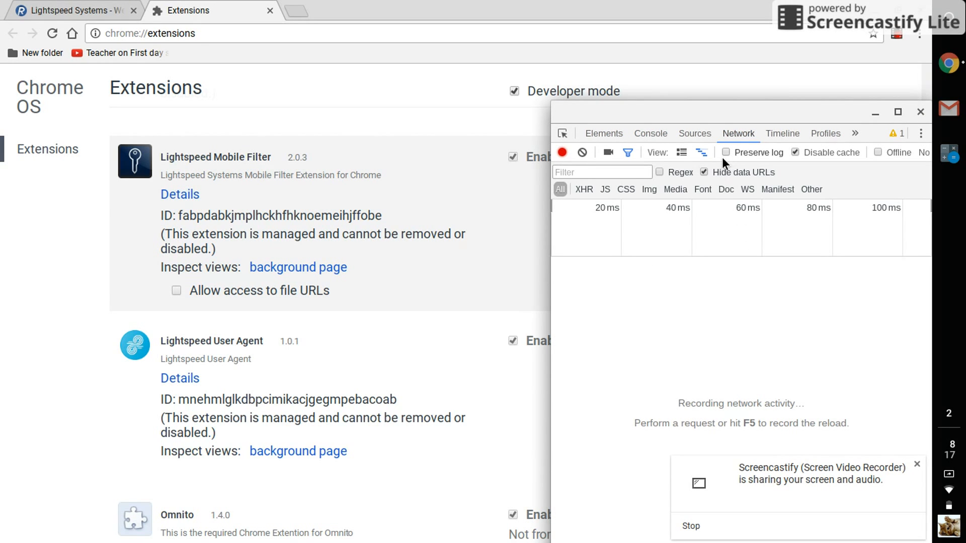
pyautogui.moveTo(882, 159)
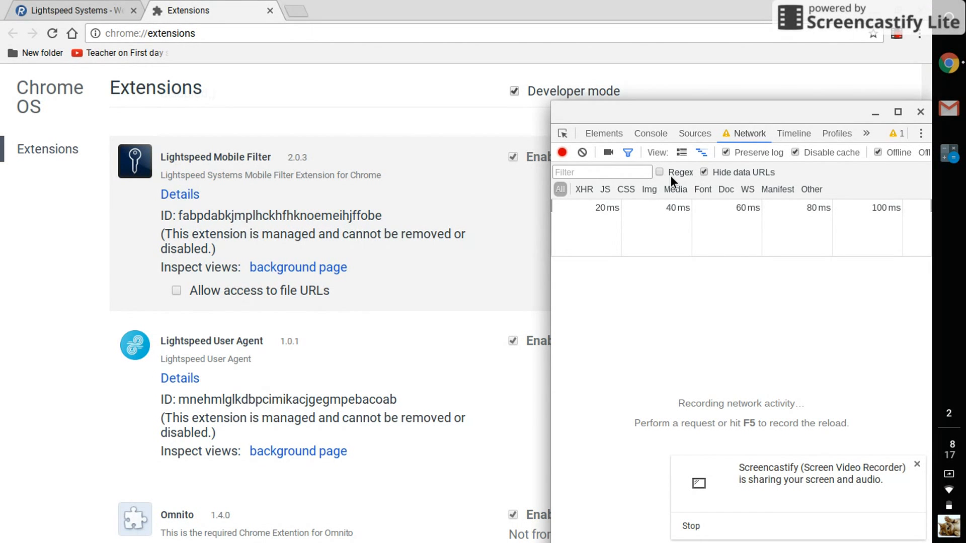
pyautogui.click(658, 172)
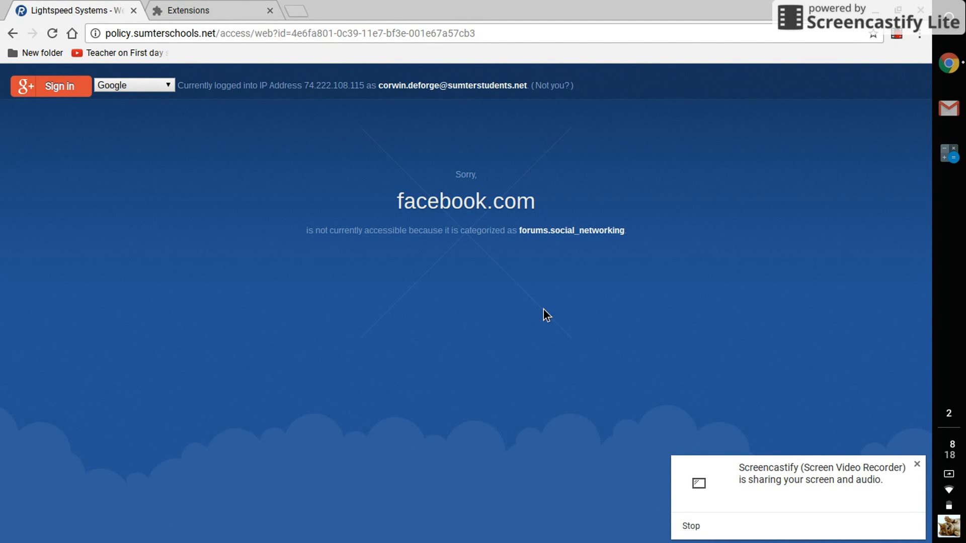
pyautogui.moveTo(949, 63)
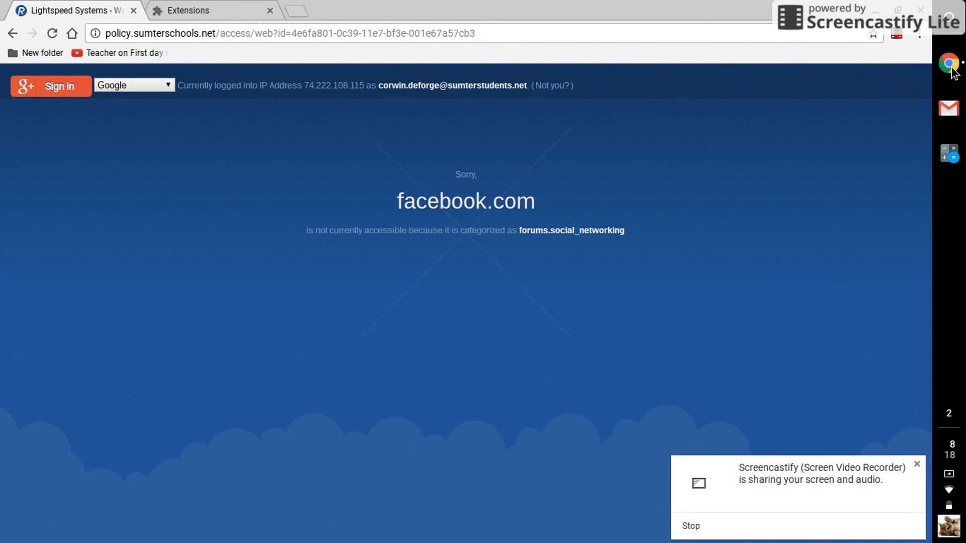
# - Uncheck Preserve log in the F12 DevTools Network panel, leaving a fresh new tab
pyautogui.press('F12')
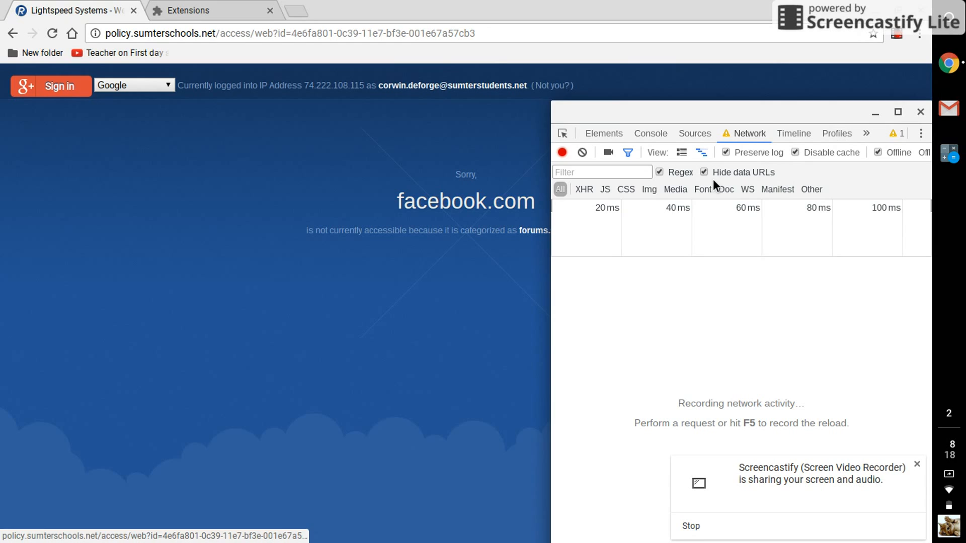
pyautogui.moveTo(726, 152)
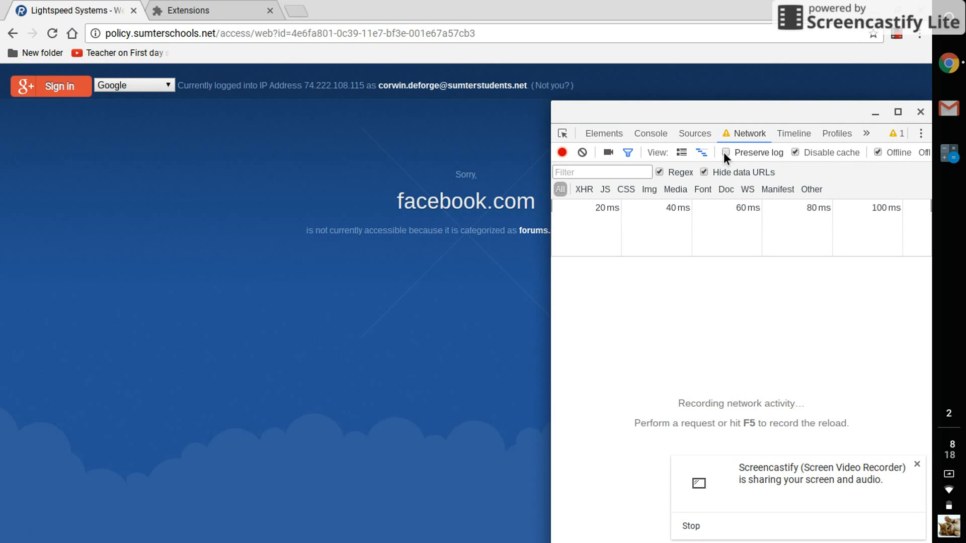
pyautogui.click(726, 151)
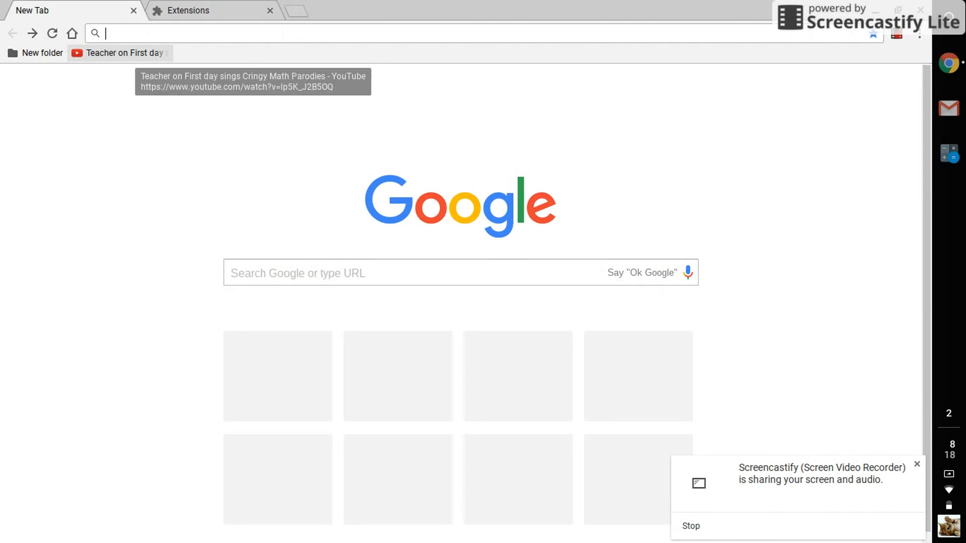
pyautogui.write('https://www.facebook.com')
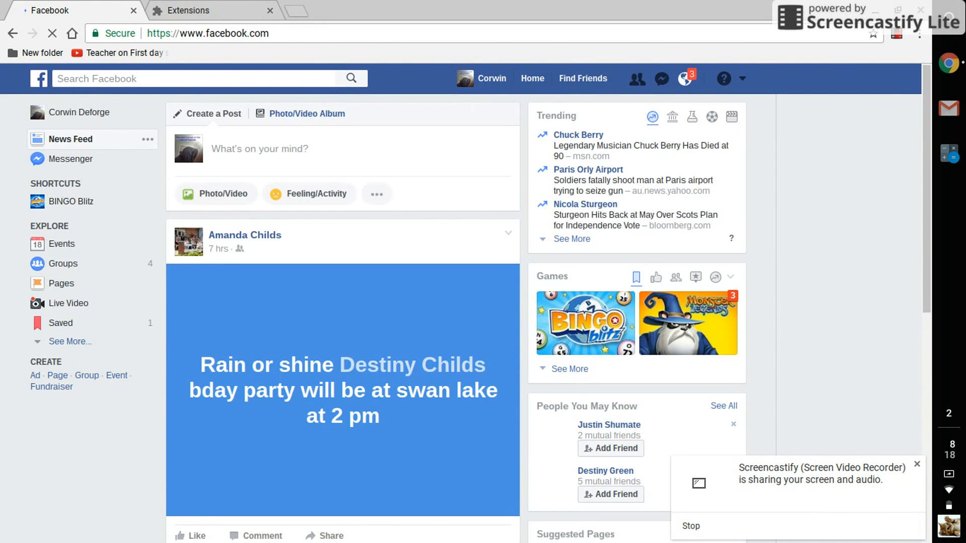
pyautogui.scroll(-3)
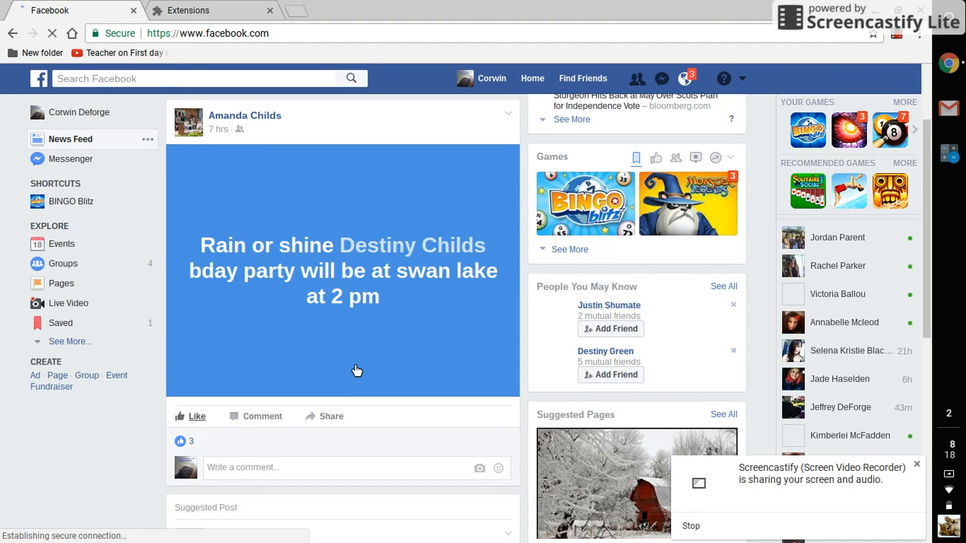
pyautogui.click(196, 416)
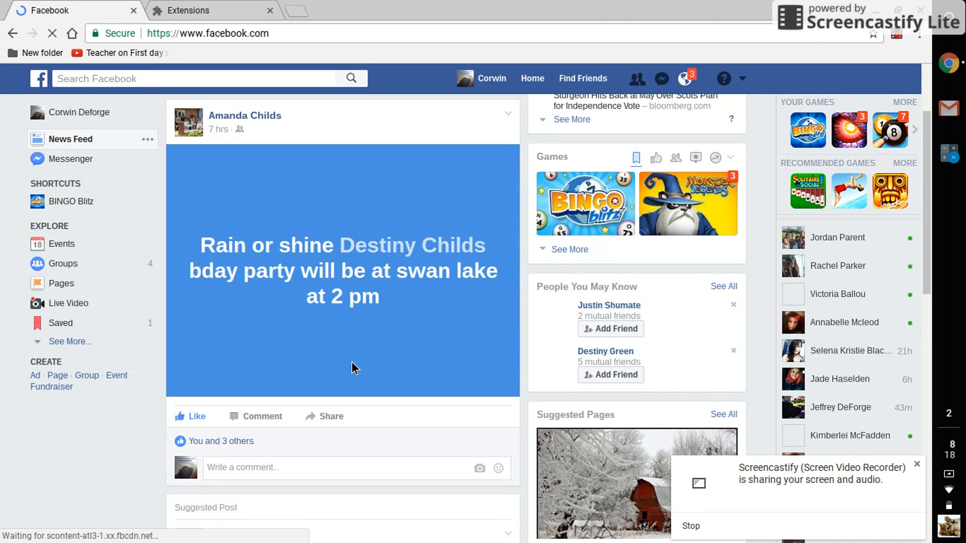
pyautogui.scroll(3)
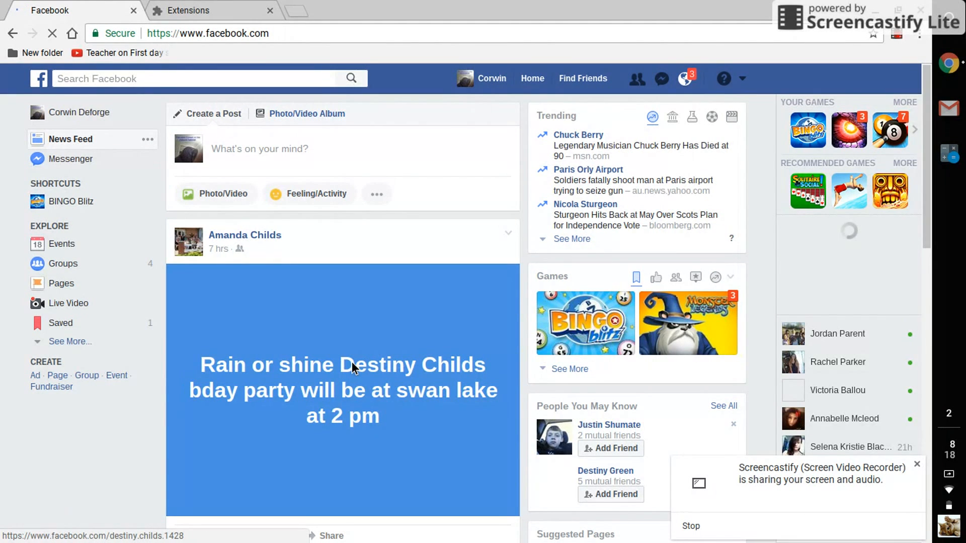
pyautogui.click(684, 79)
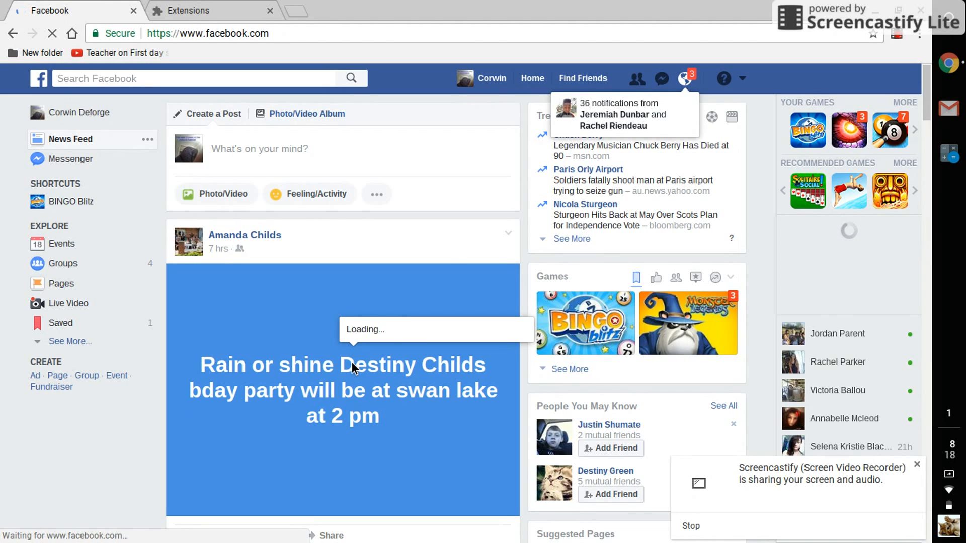
pyautogui.moveTo(354, 368)
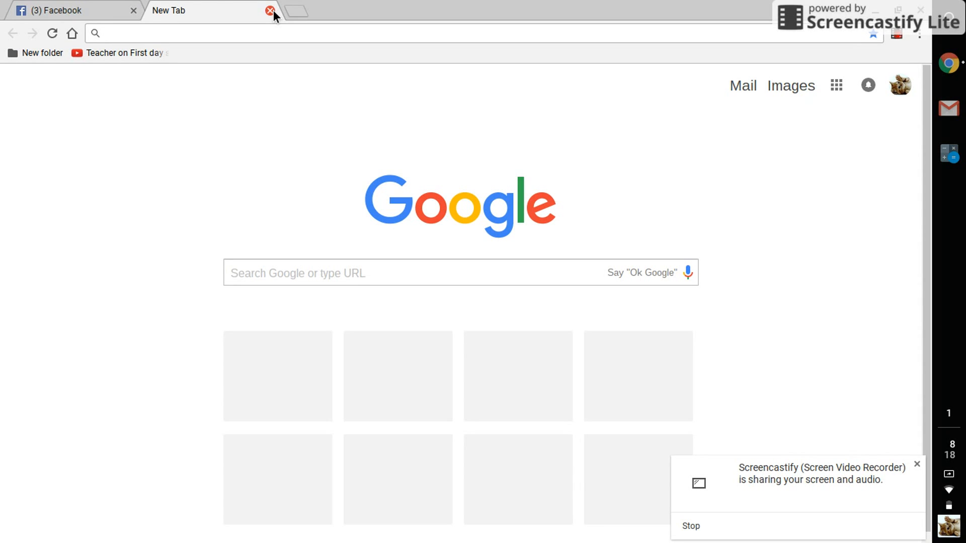
pyautogui.click(67, 10)
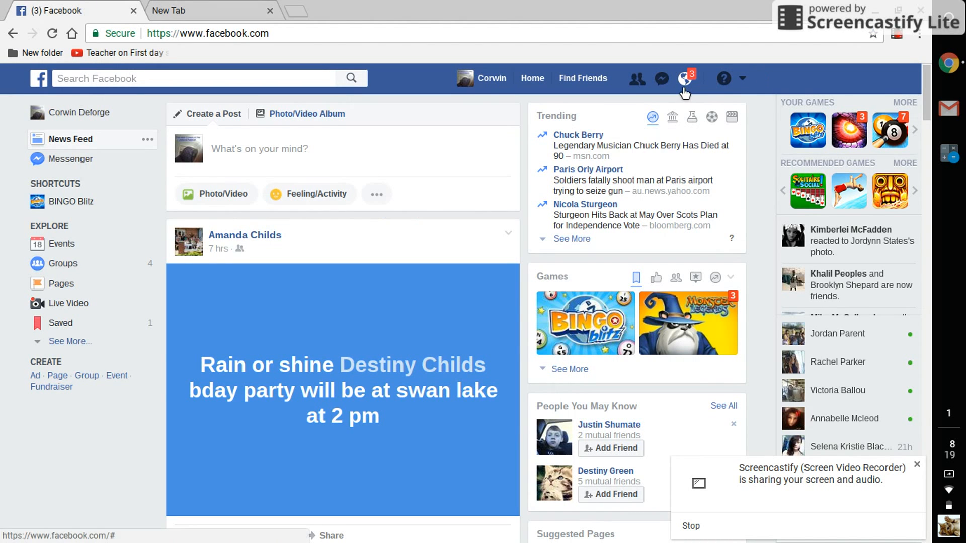
pyautogui.click(684, 78)
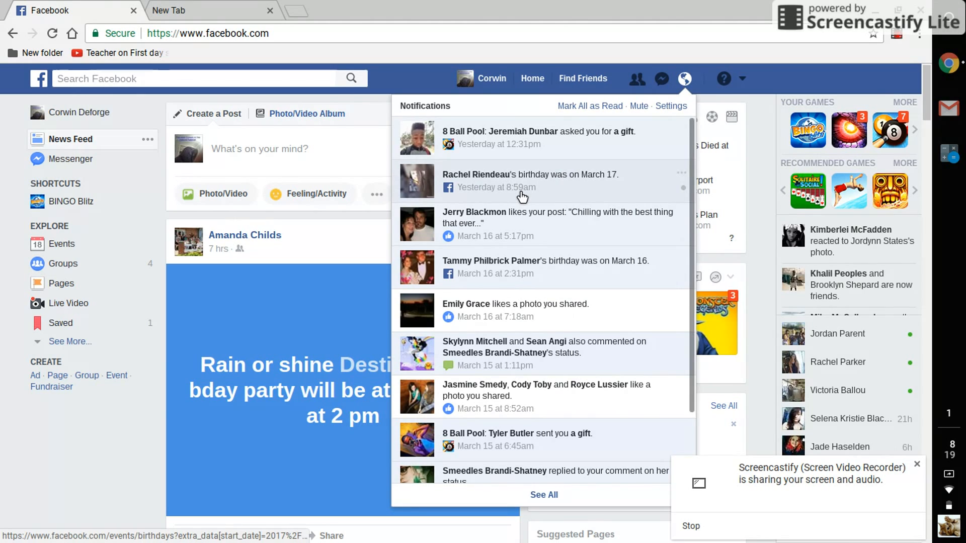
pyautogui.scroll(3)
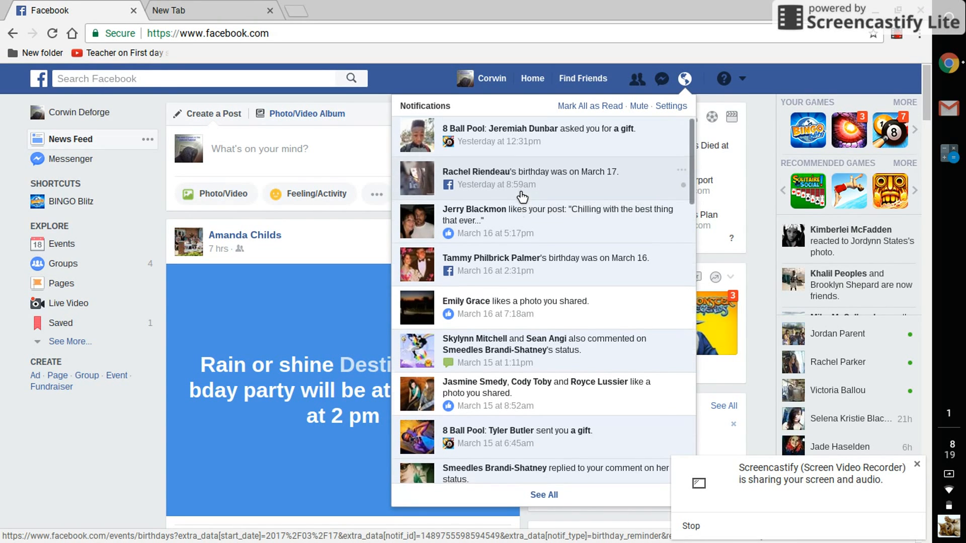
pyautogui.scroll(-3)
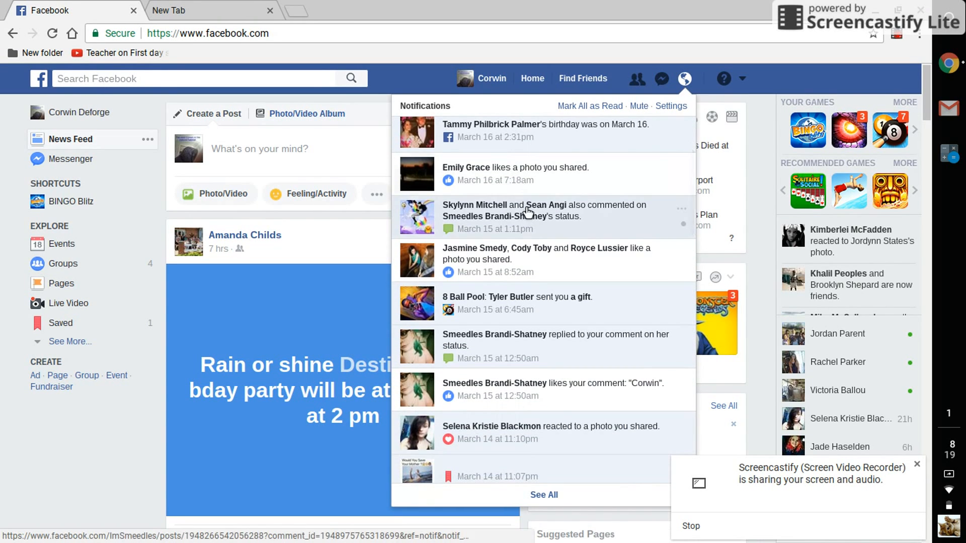
pyautogui.click(523, 216)
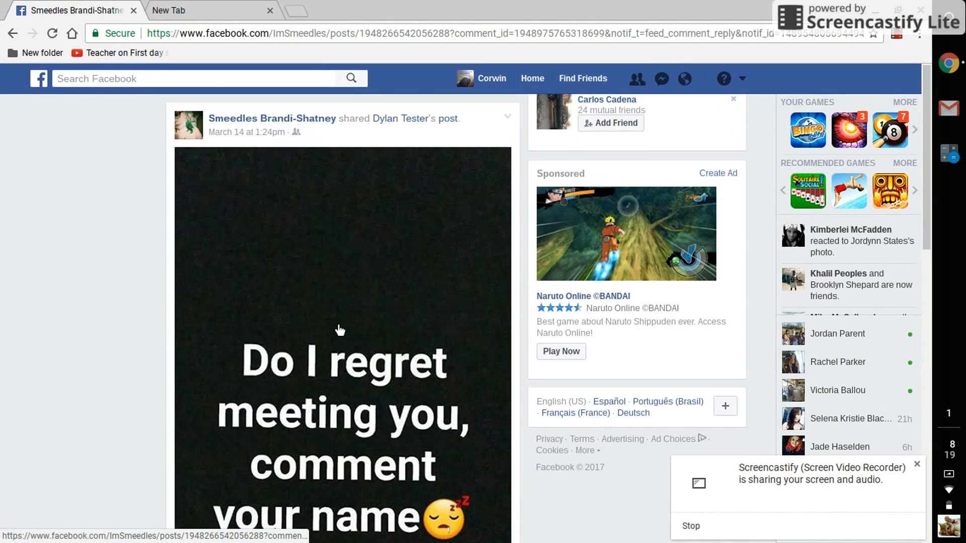
# - Browse the post's comments, then close the Facebook tab
pyautogui.scroll(-3)
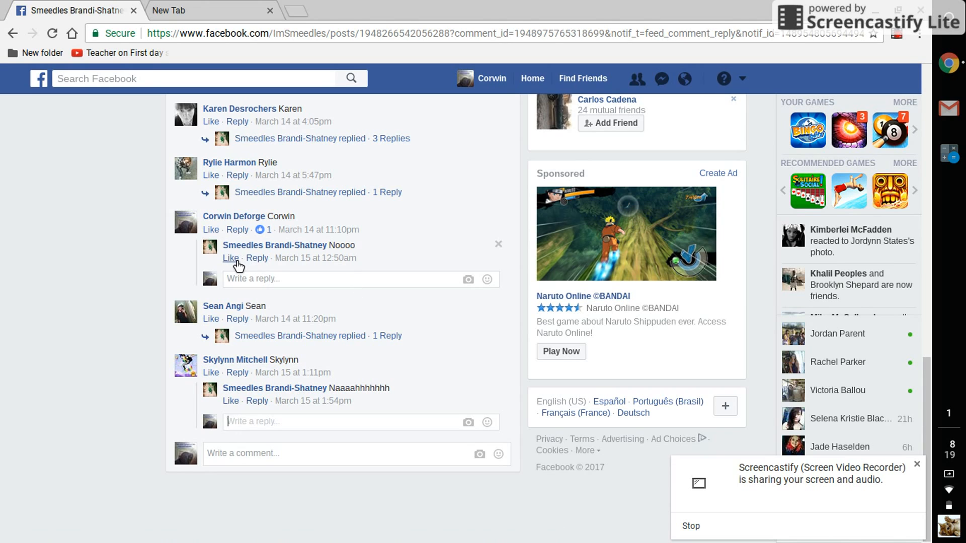
pyautogui.scroll(3)
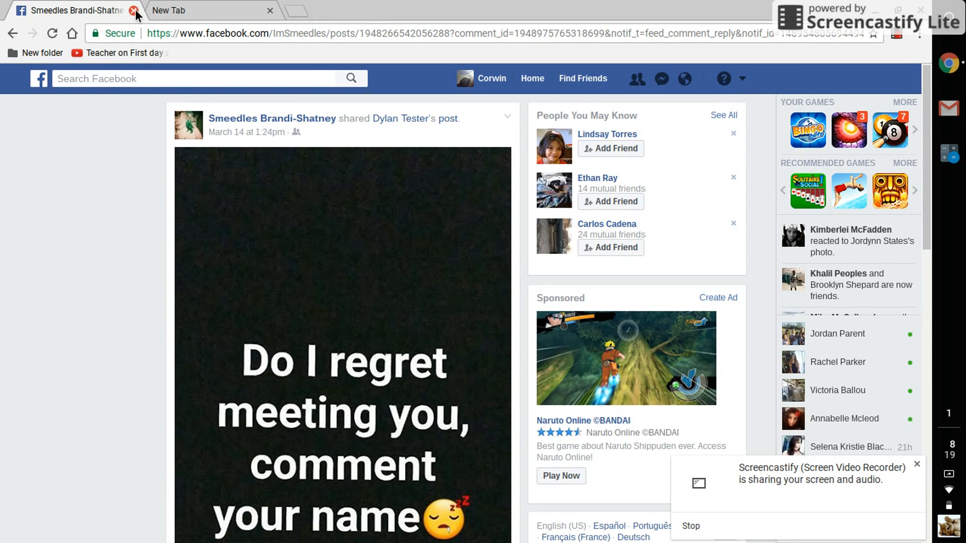
pyautogui.click(134, 11)
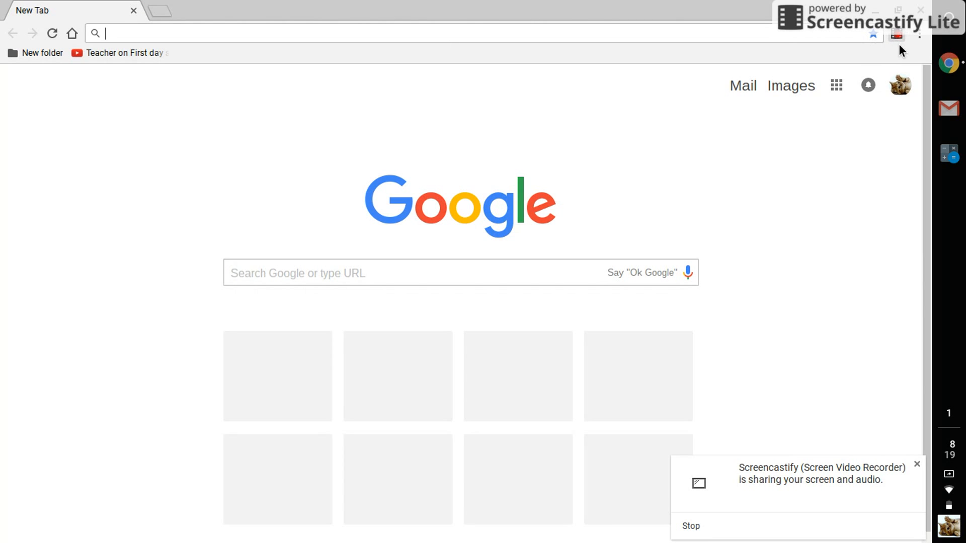
pyautogui.click(896, 35)
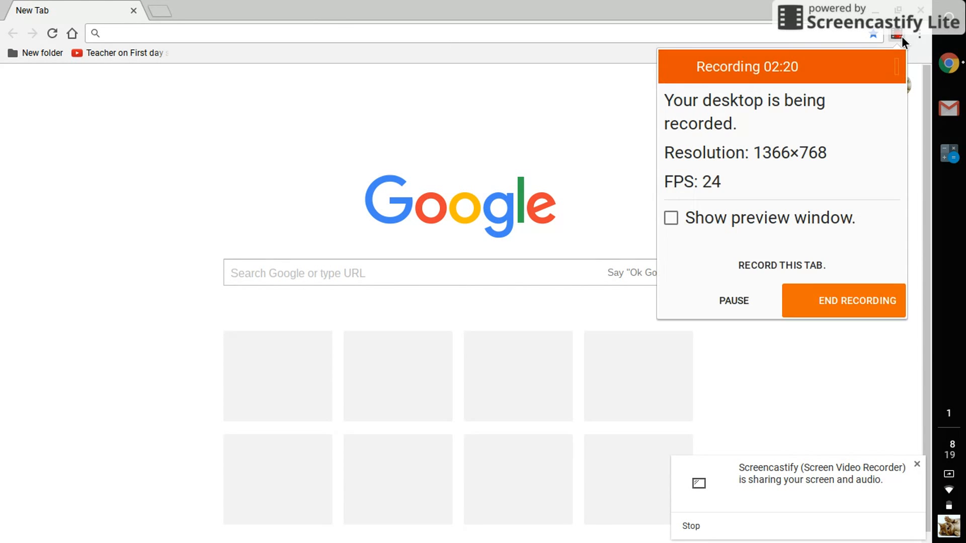